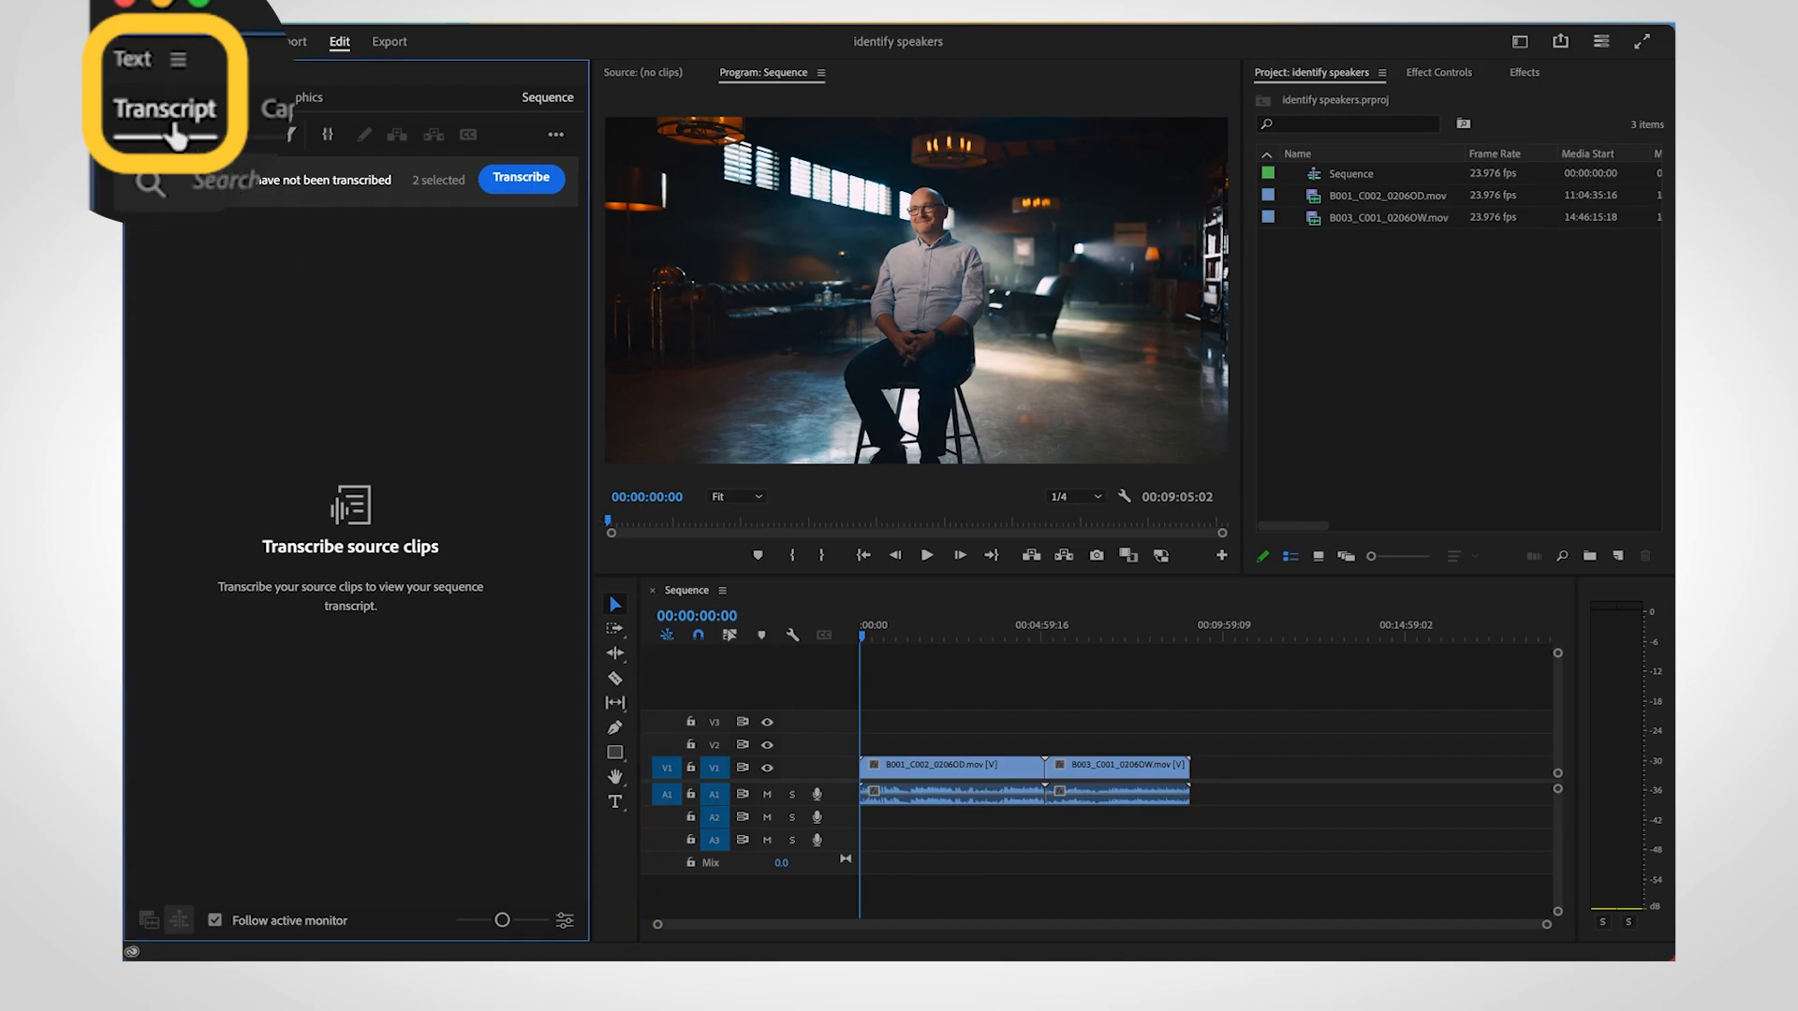
Transcribe the selected source clips from the Text panel's Transcript tab.
click(520, 178)
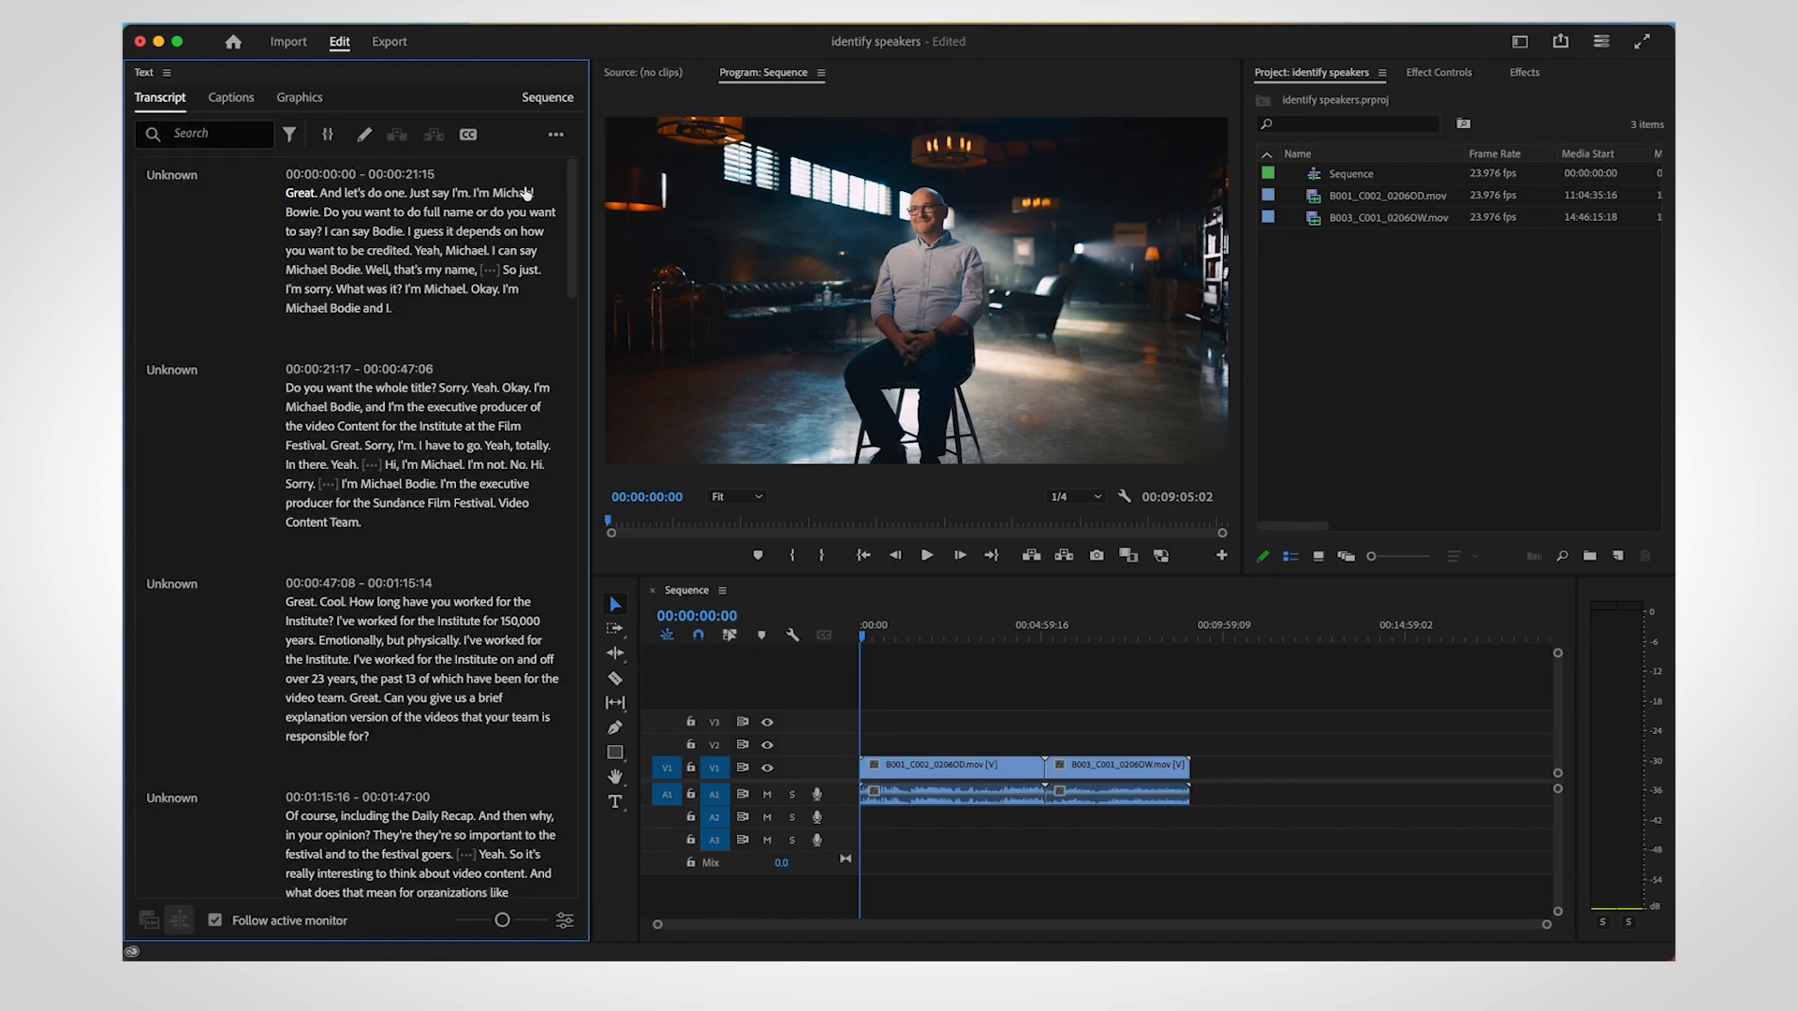
mouse_move(160, 407)
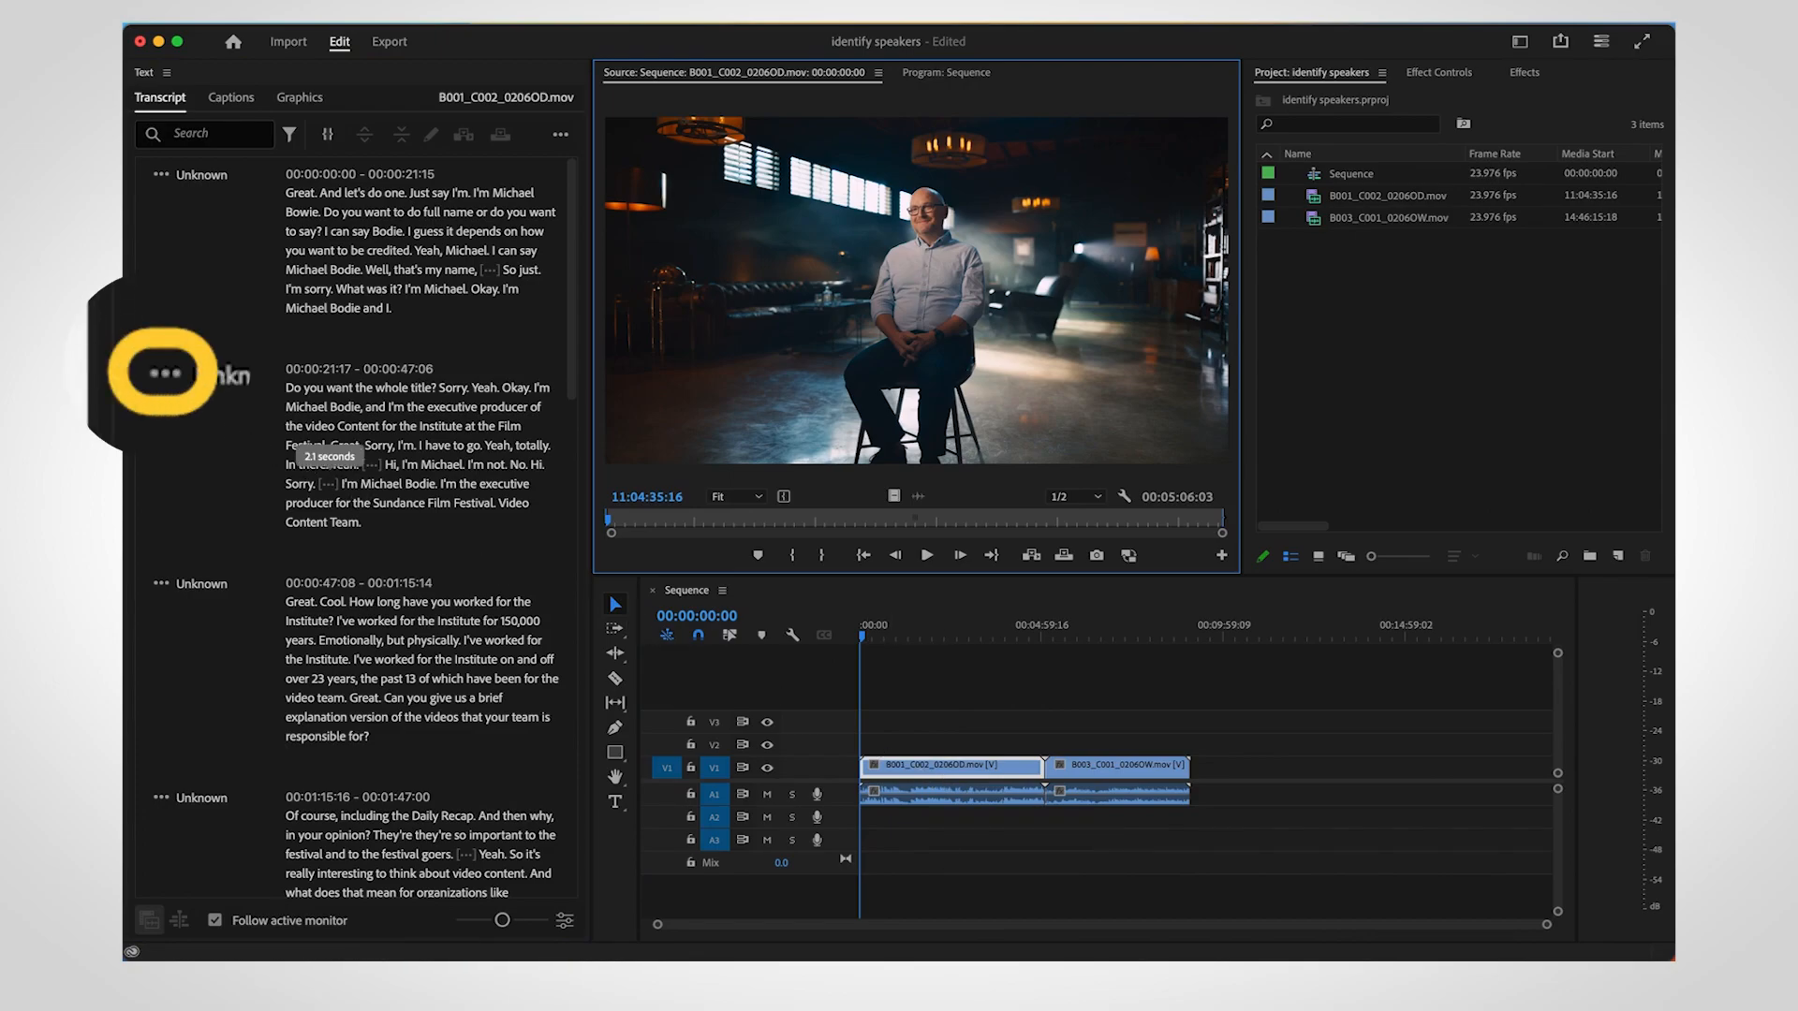
Rename the first paragraph's Unknown speaker to Michael, then view the whole sequence.
click(164, 371)
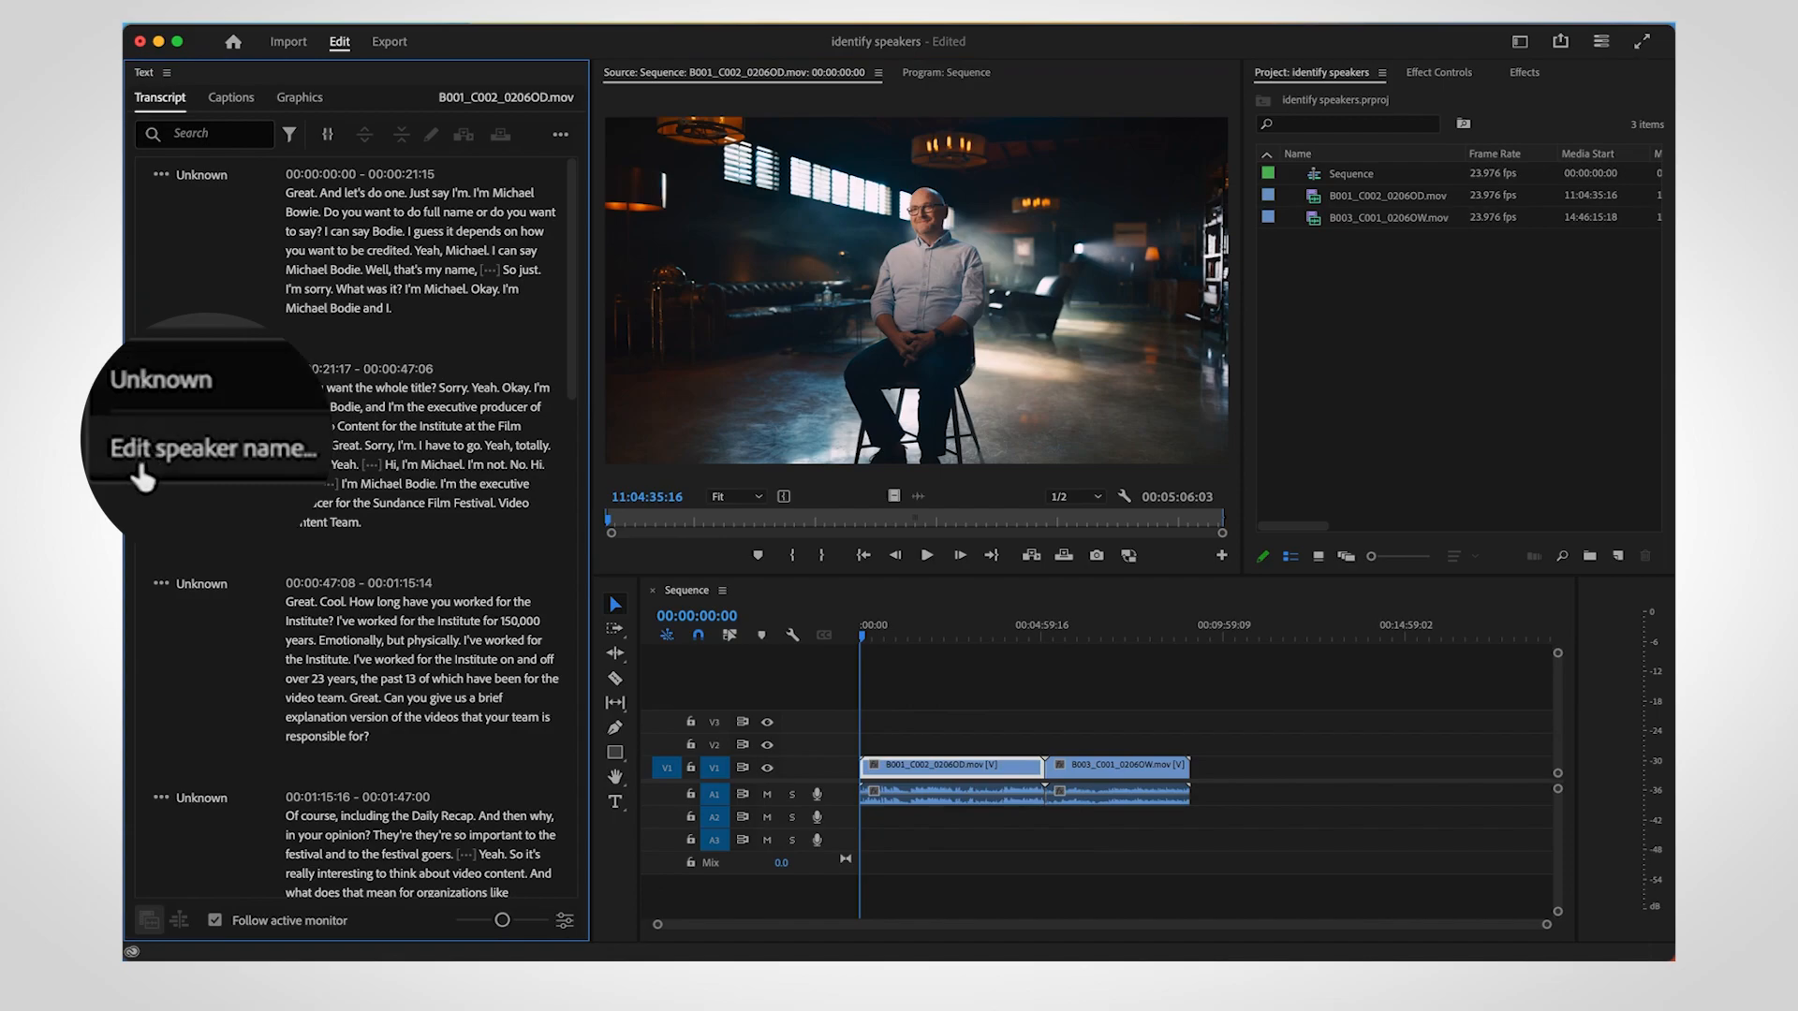
click(208, 446)
text(Michael)
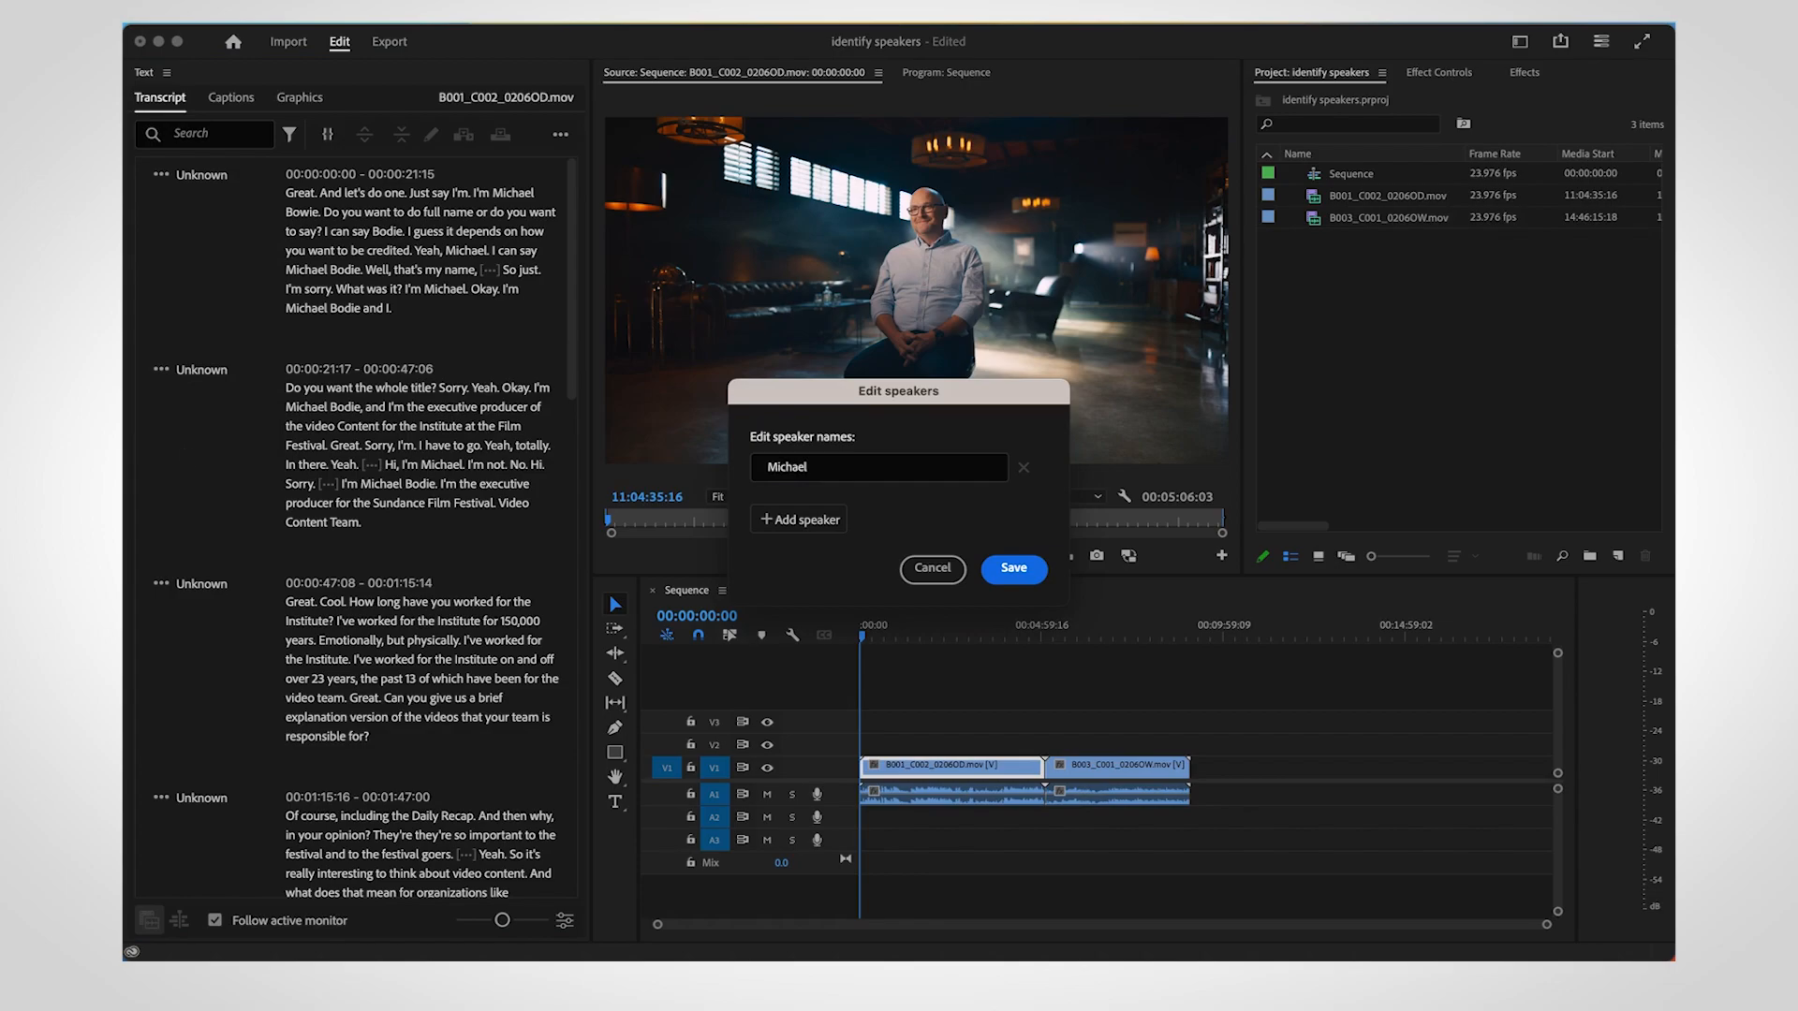
click(1011, 568)
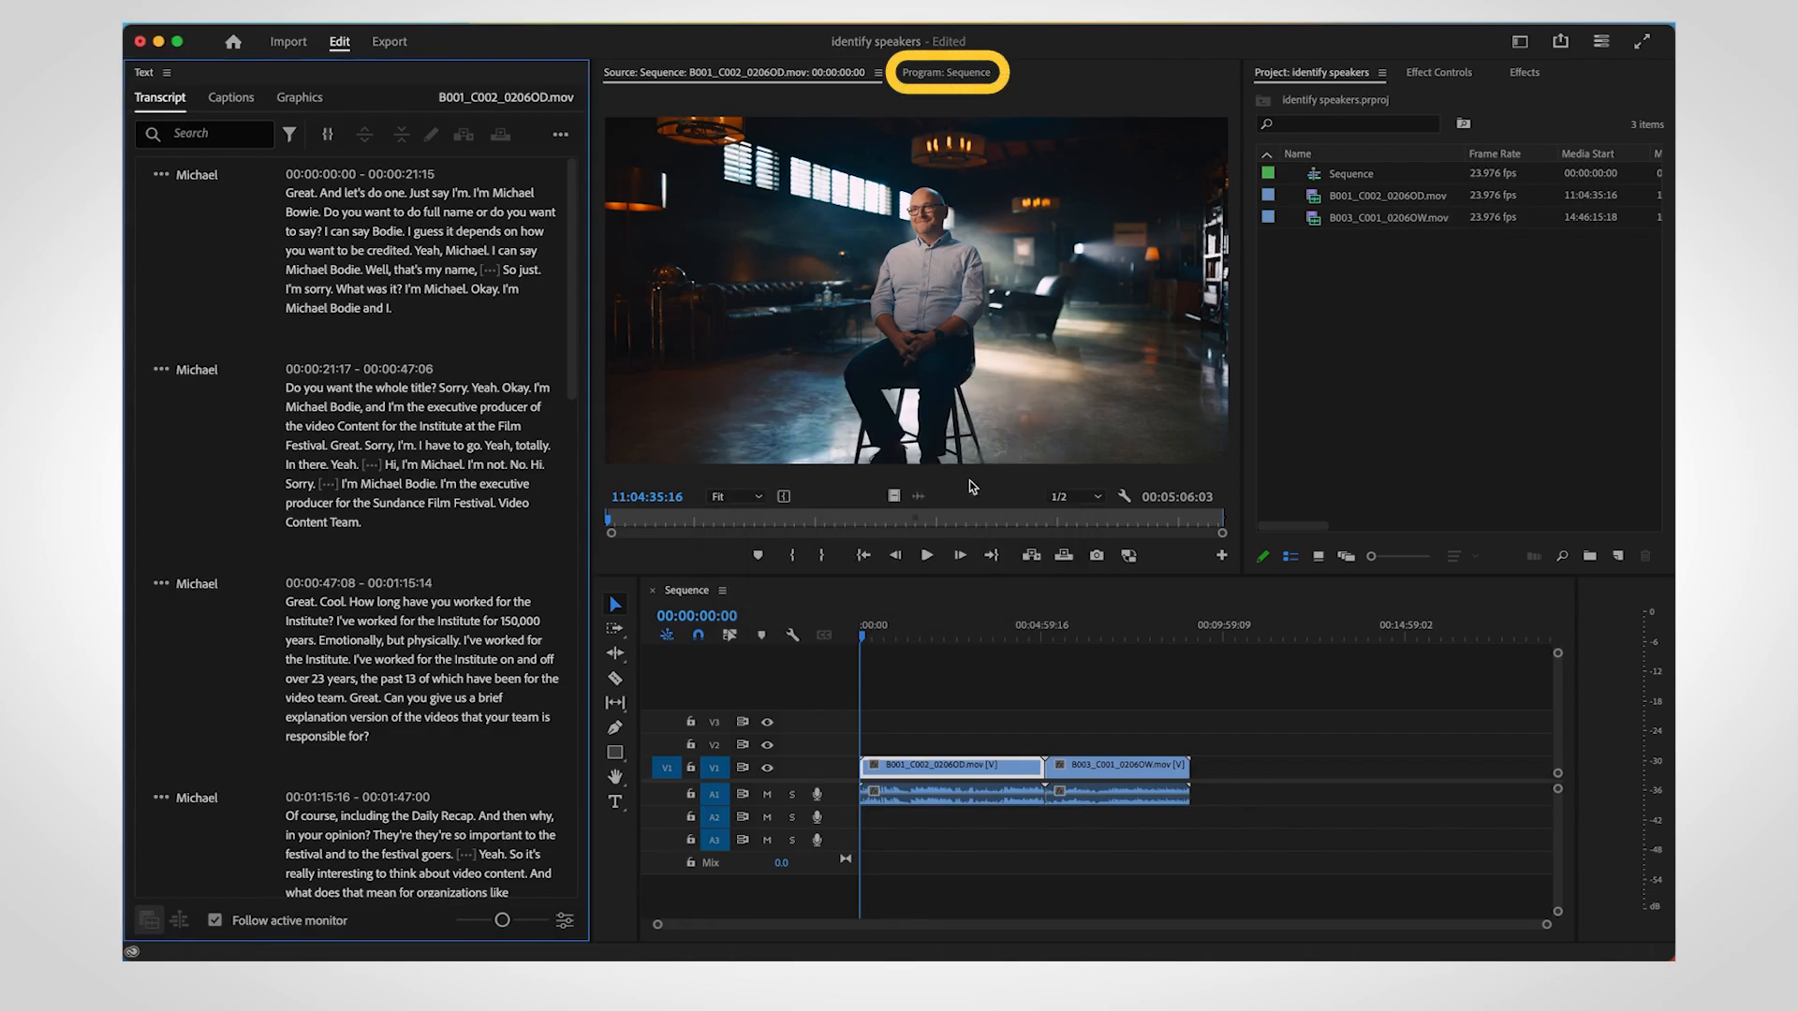
click(945, 72)
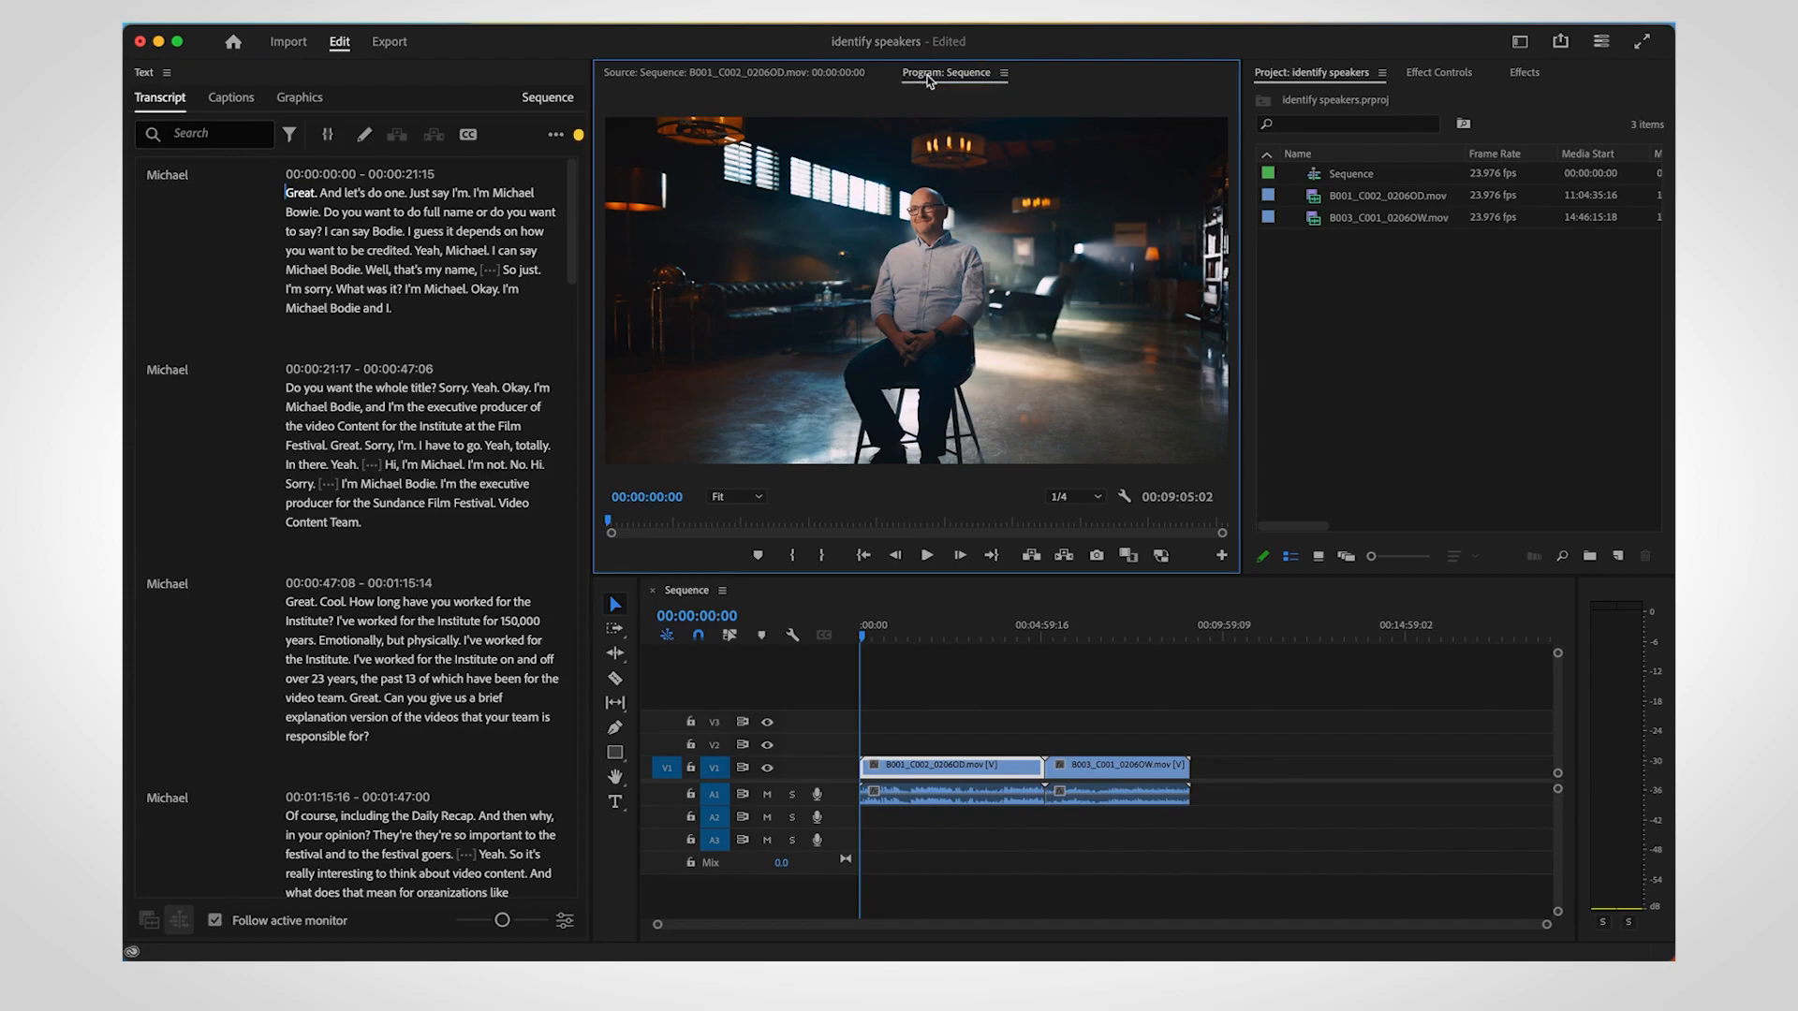
Generate a static sequence transcript with 'Yes, separate speakers' labeling.
click(555, 134)
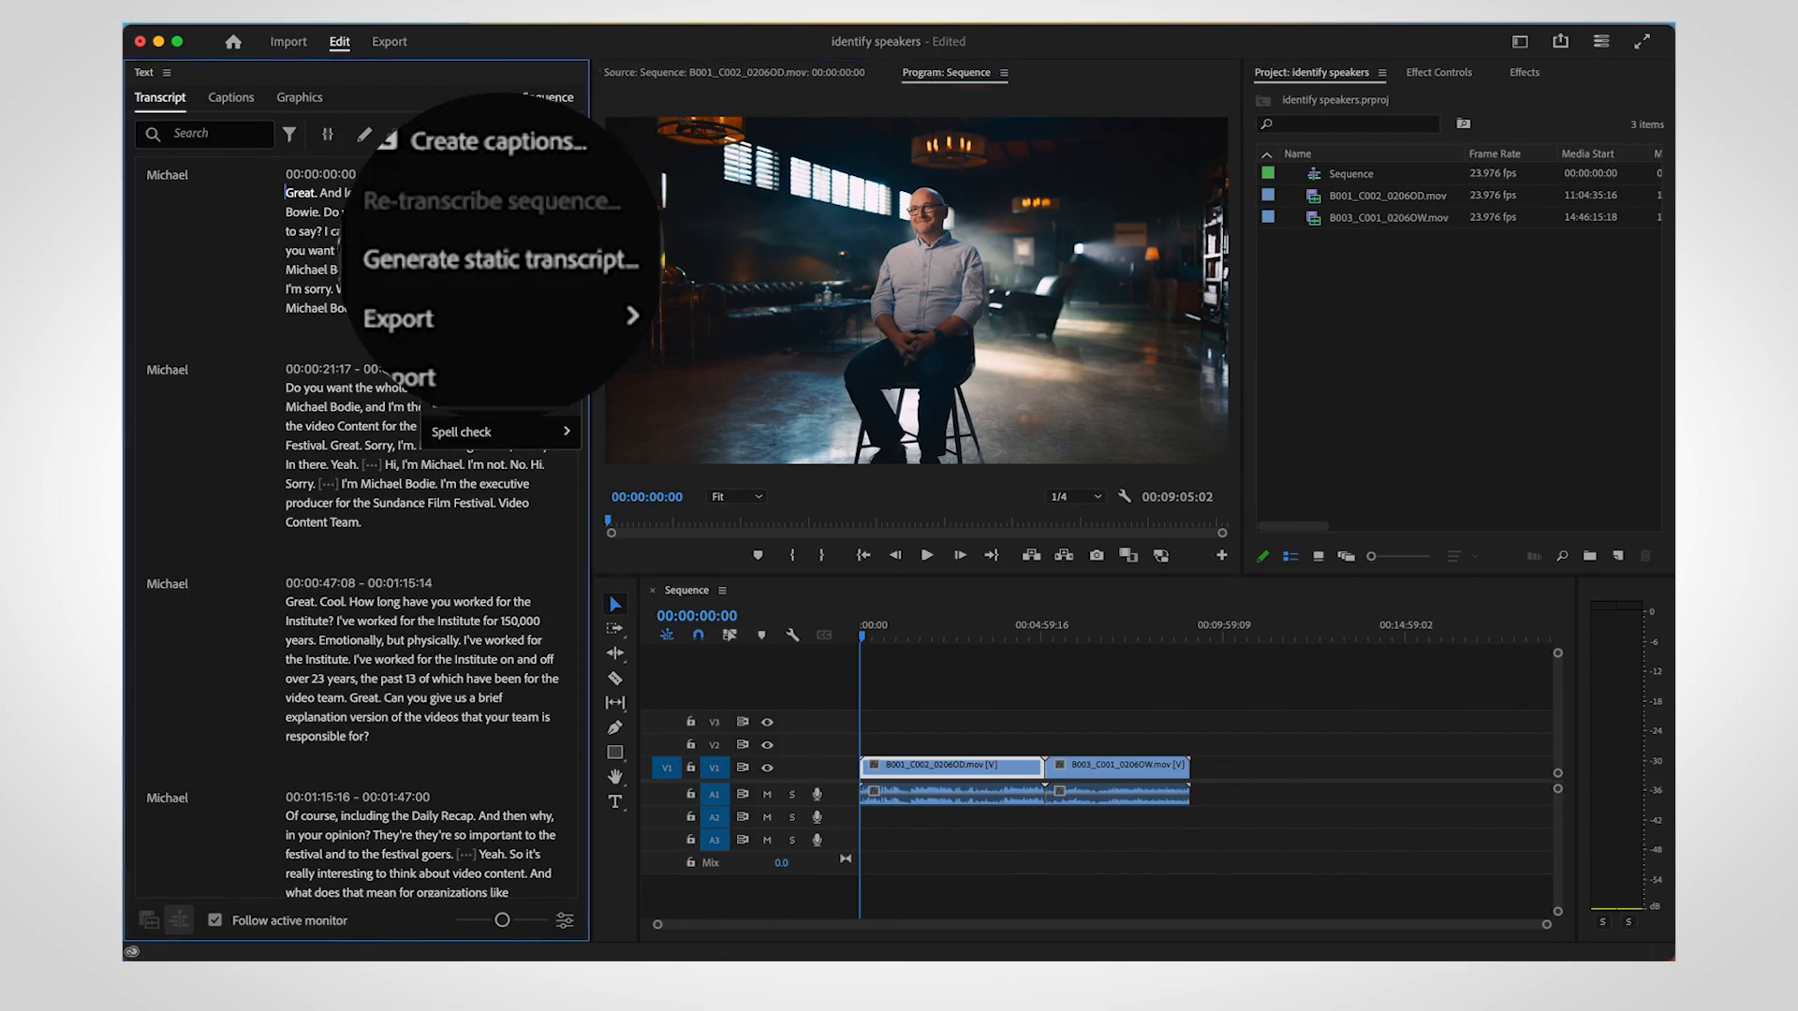
mouse_move(499, 259)
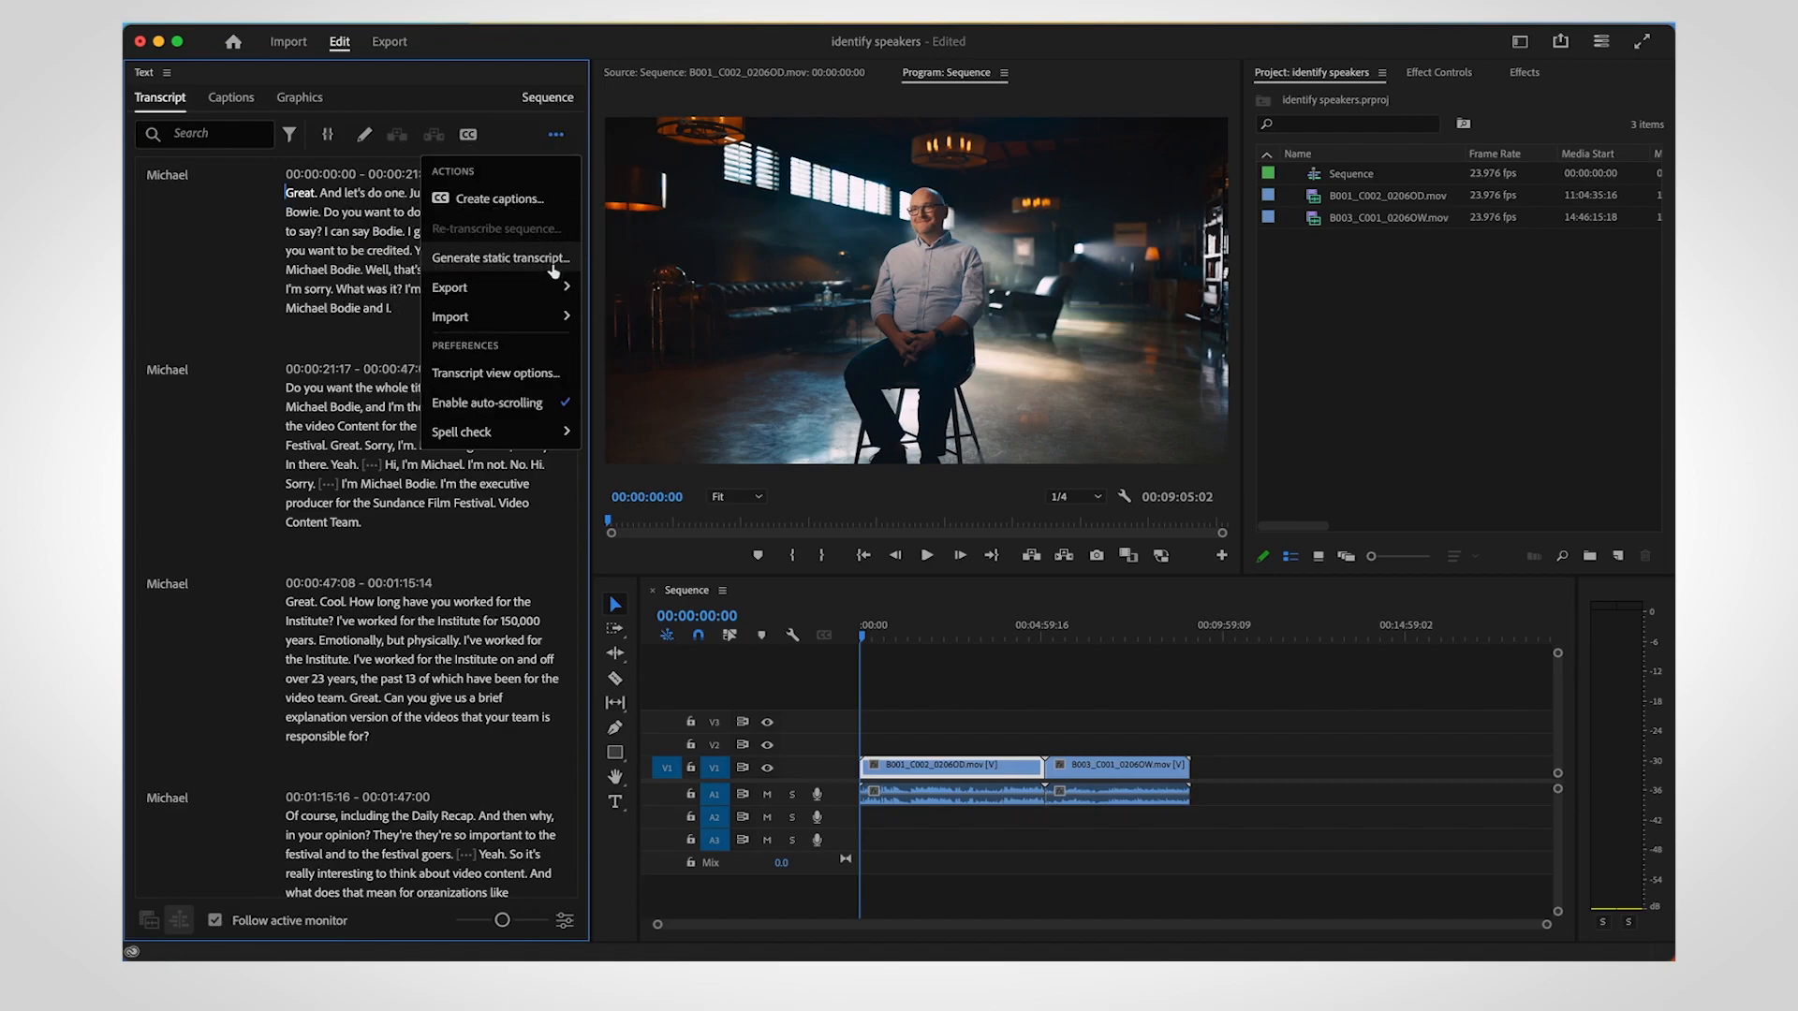
click(500, 256)
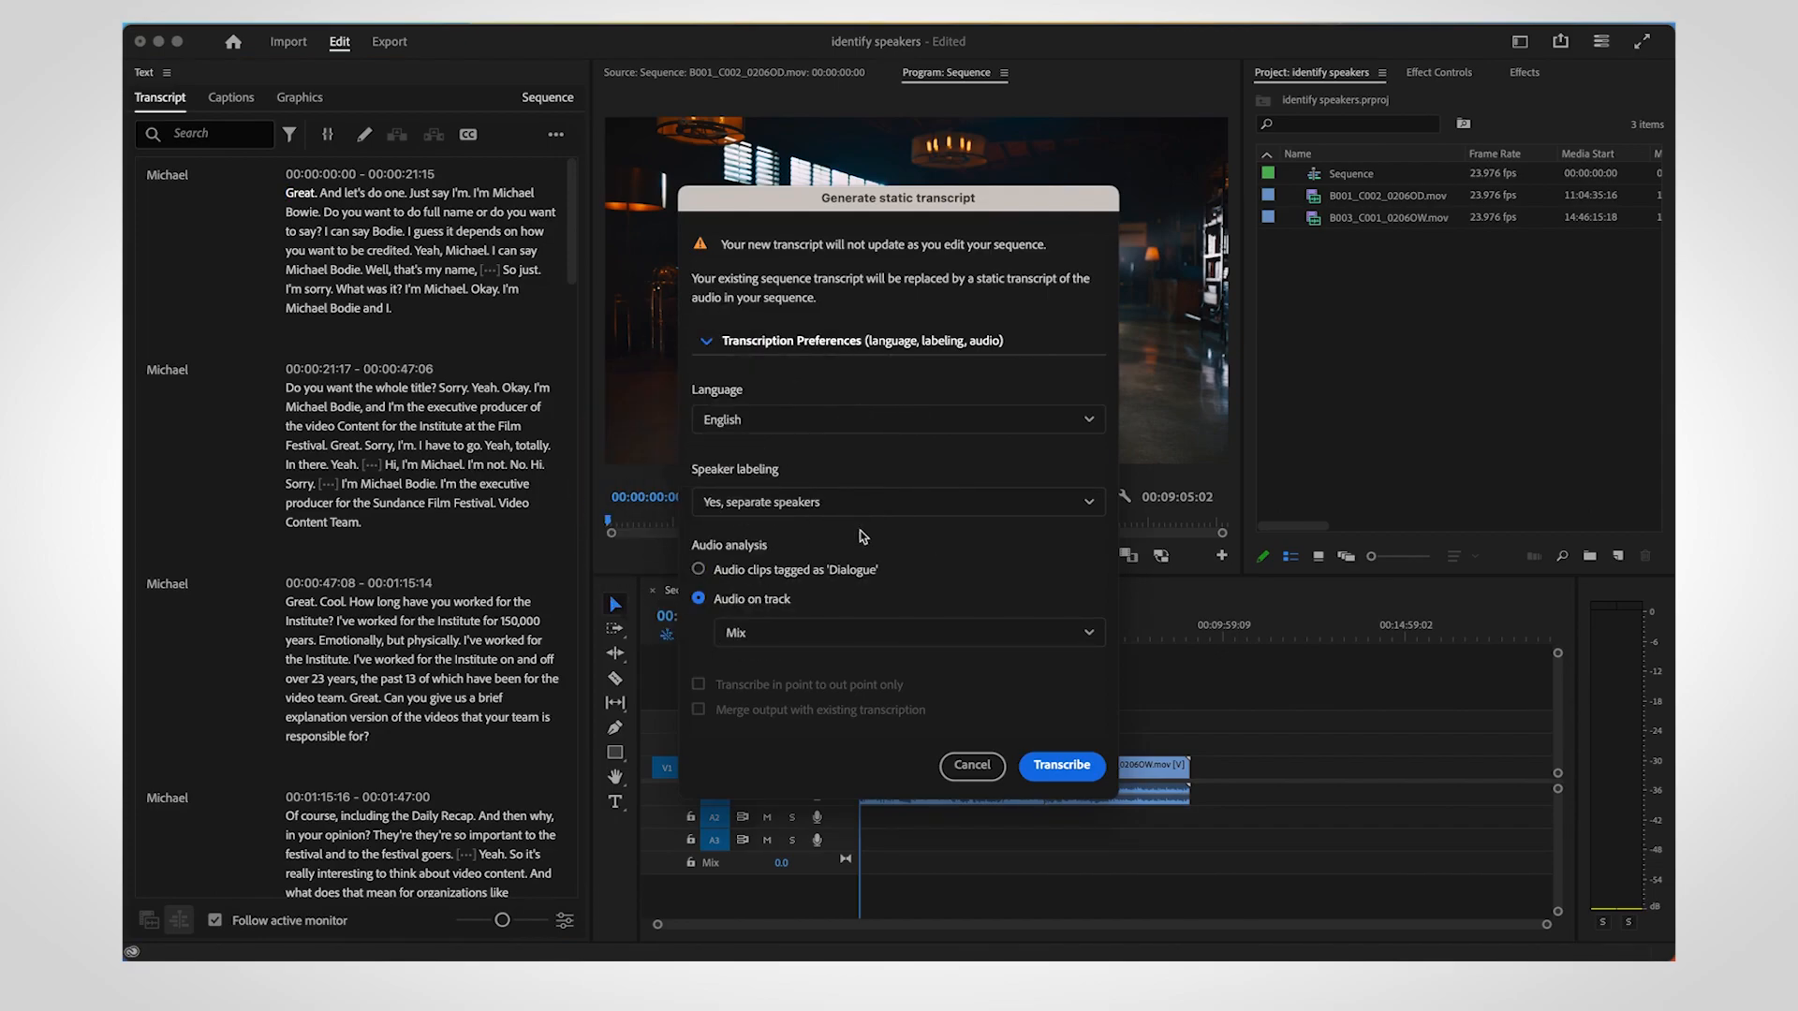
click(1061, 765)
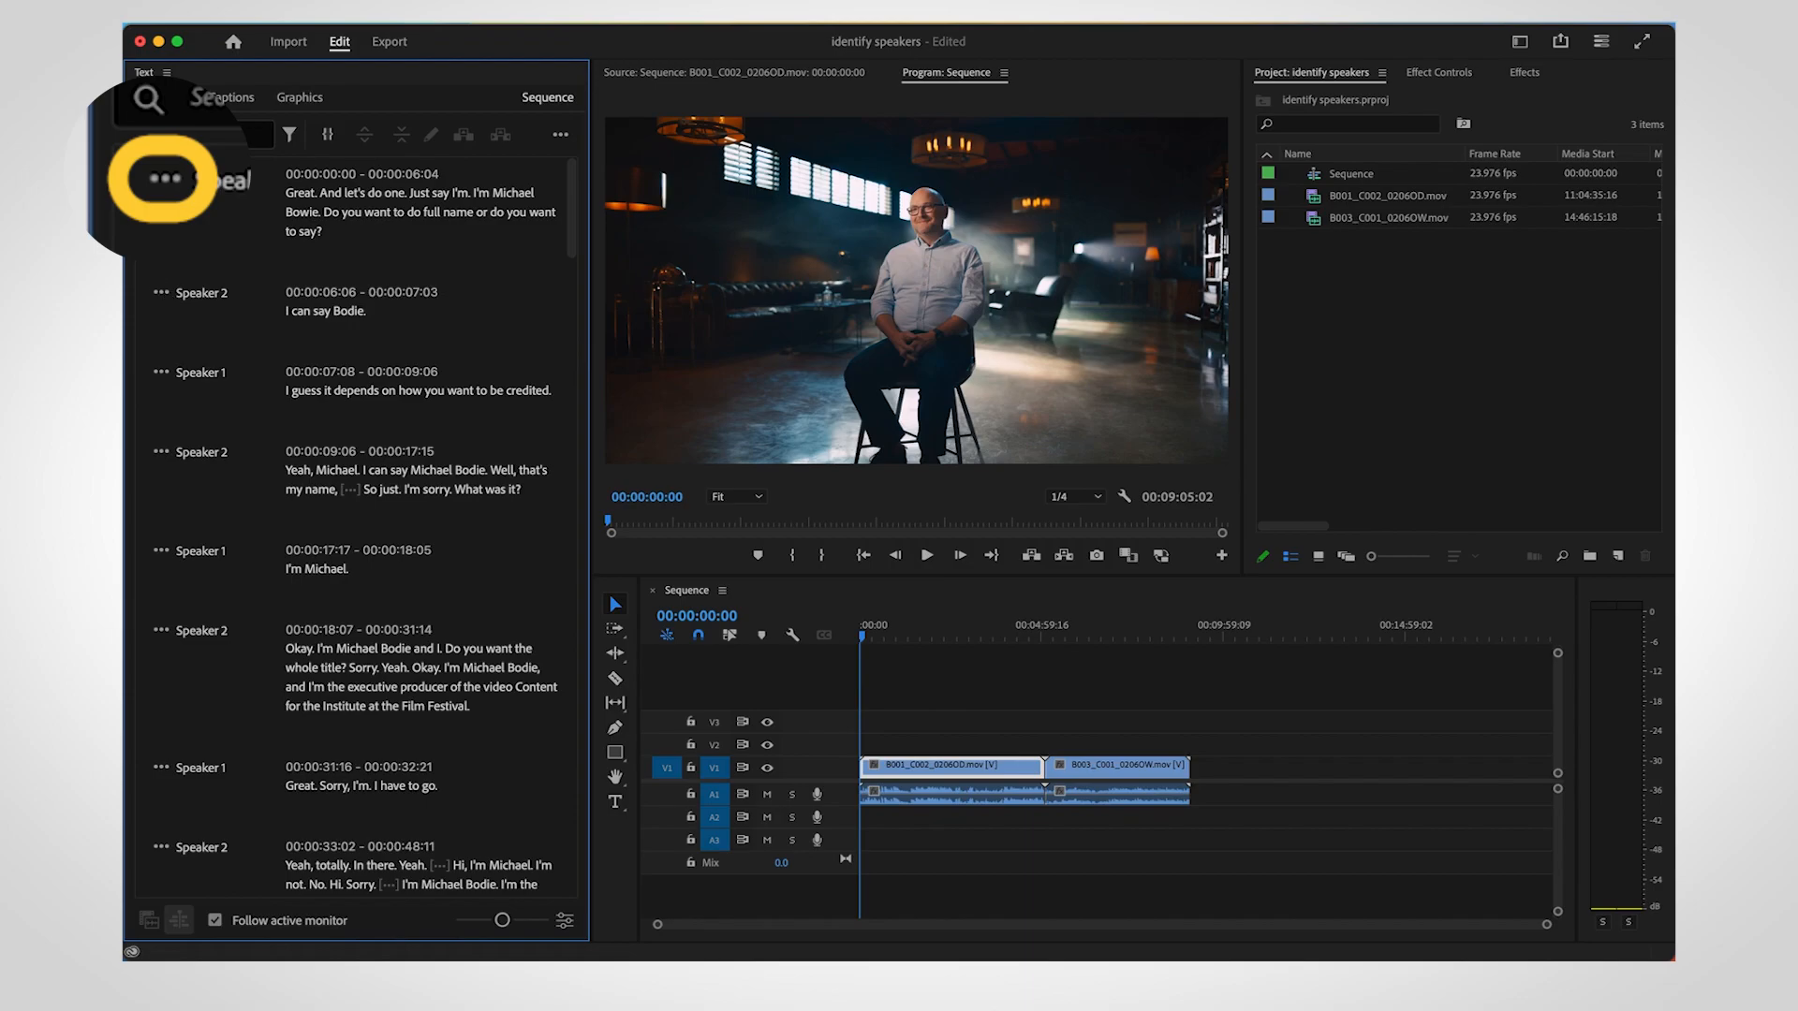
Save speaker names Michael, Dave, Alvin and Ted via Speaker 1's Edit speaker name option.
click(162, 174)
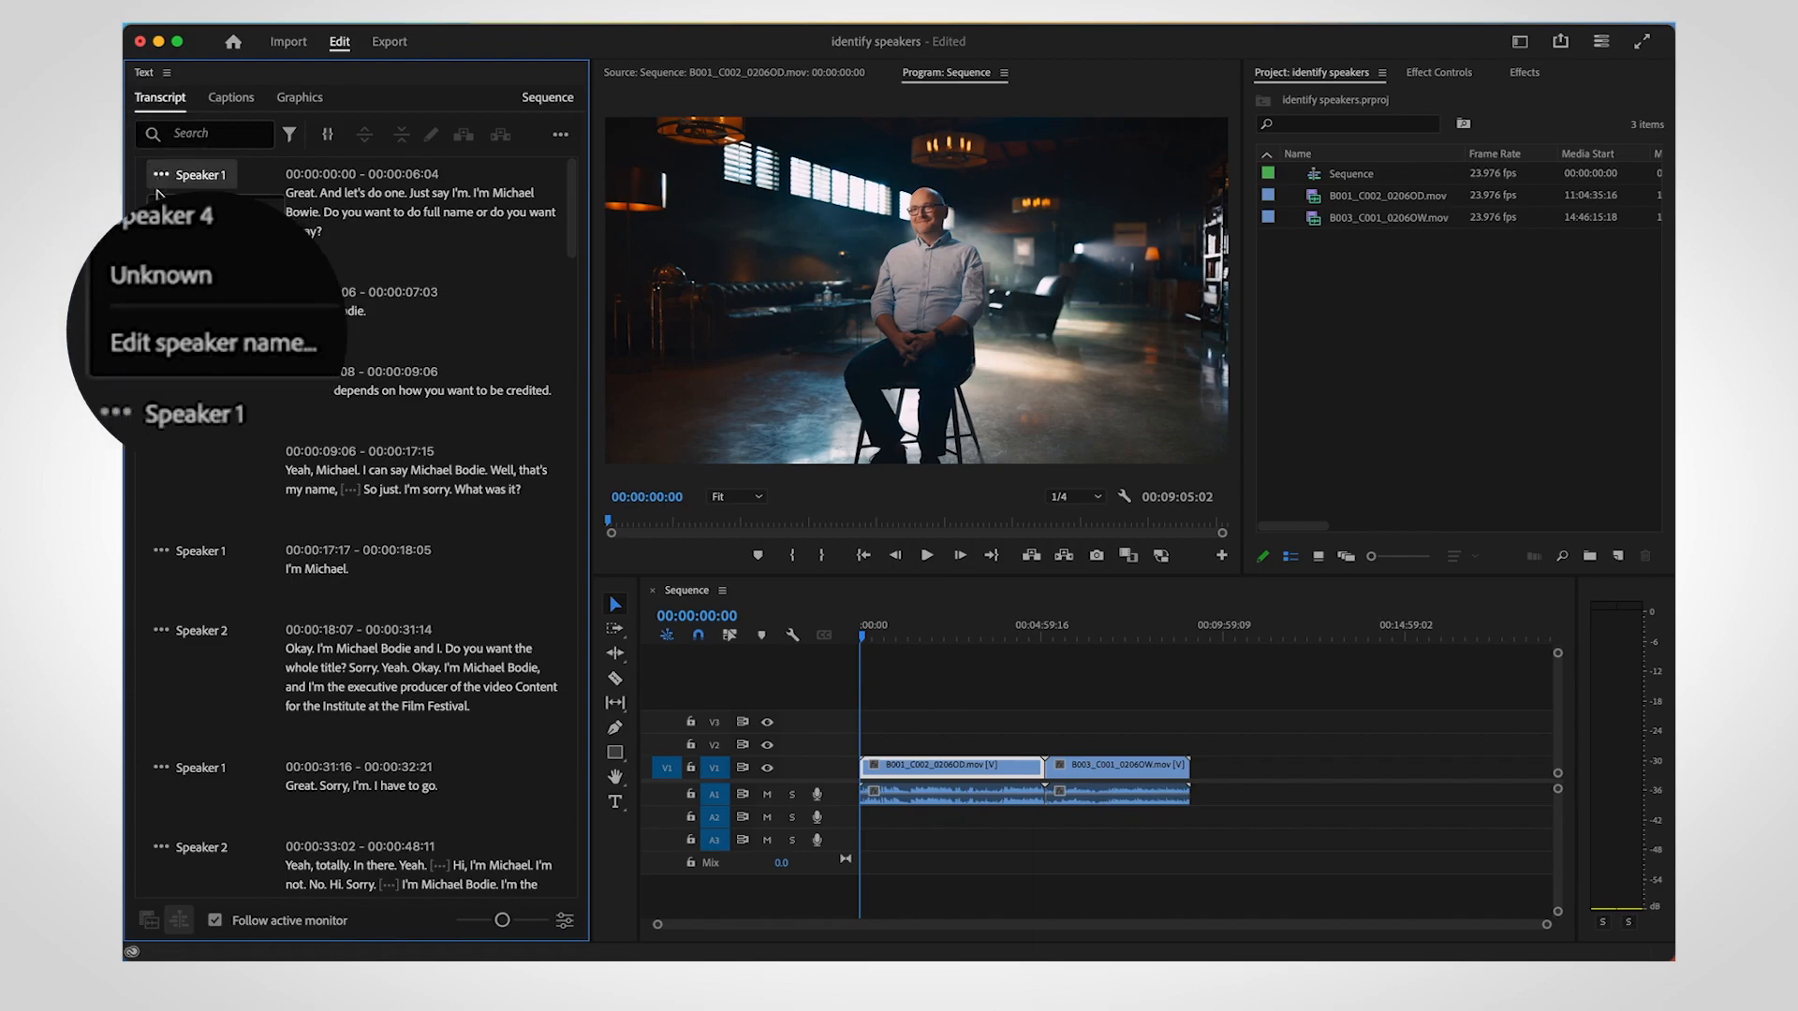
click(214, 343)
text(Ted)
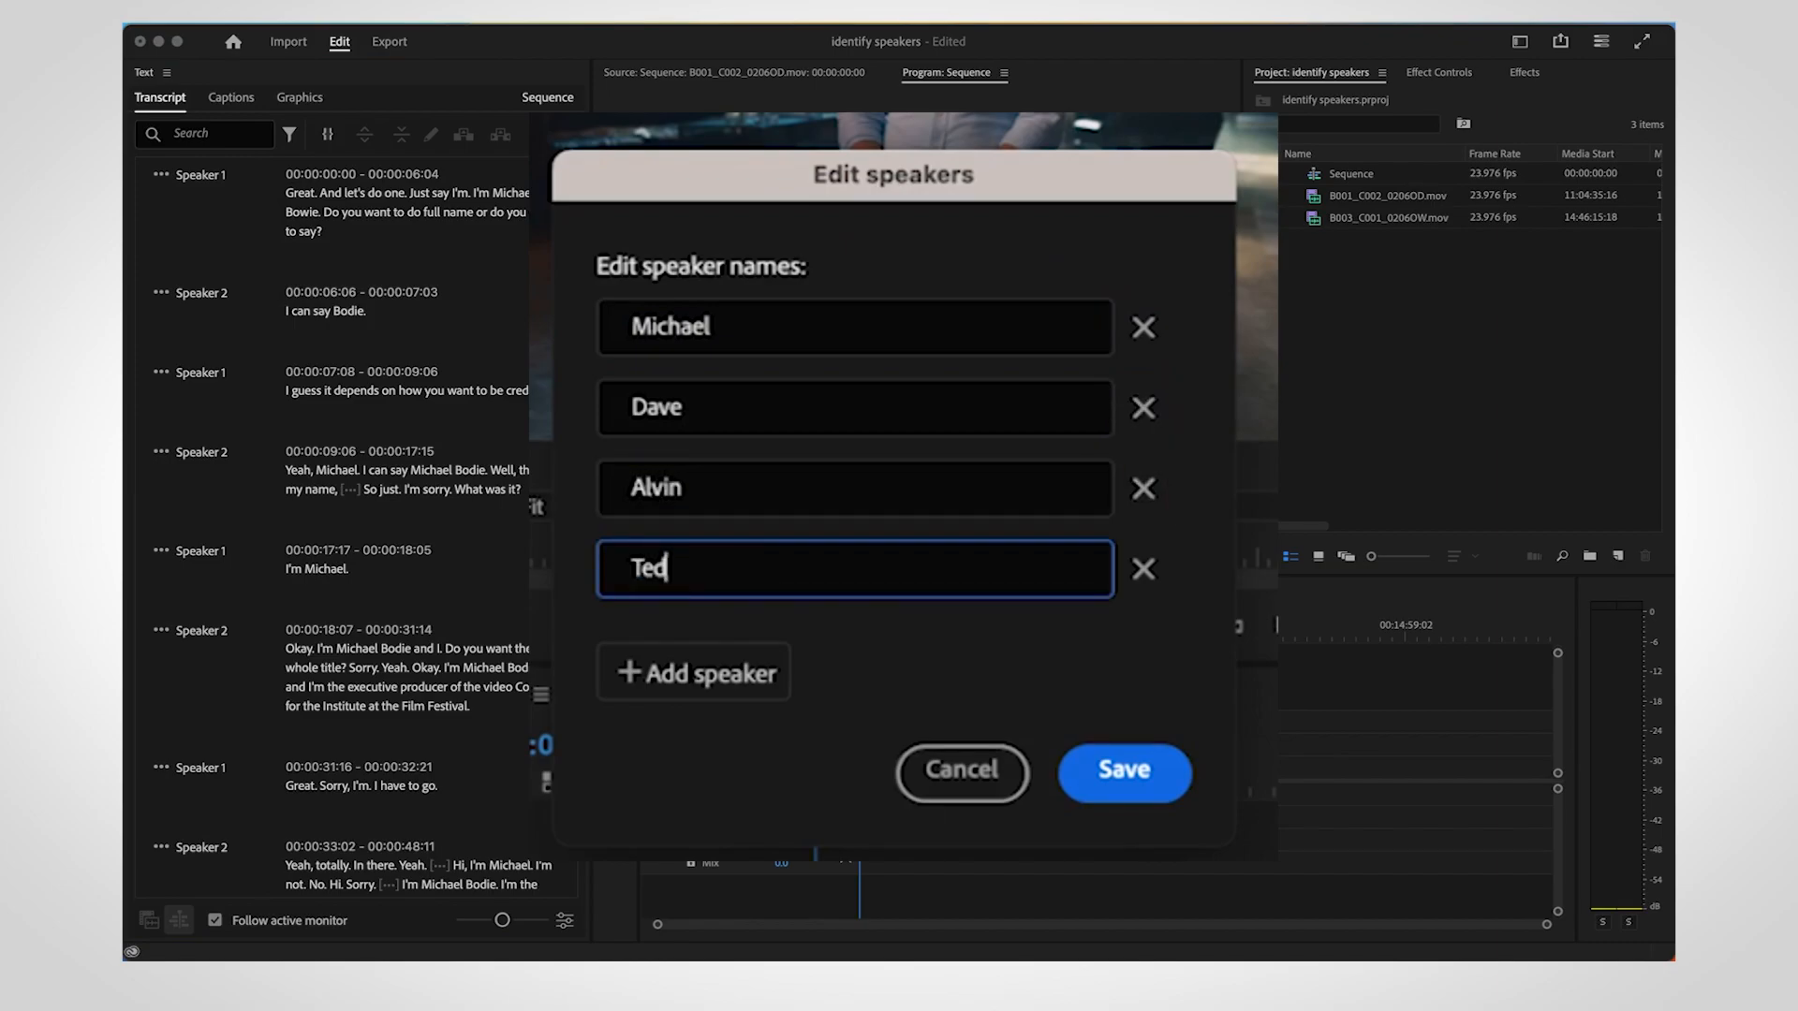
click(1122, 771)
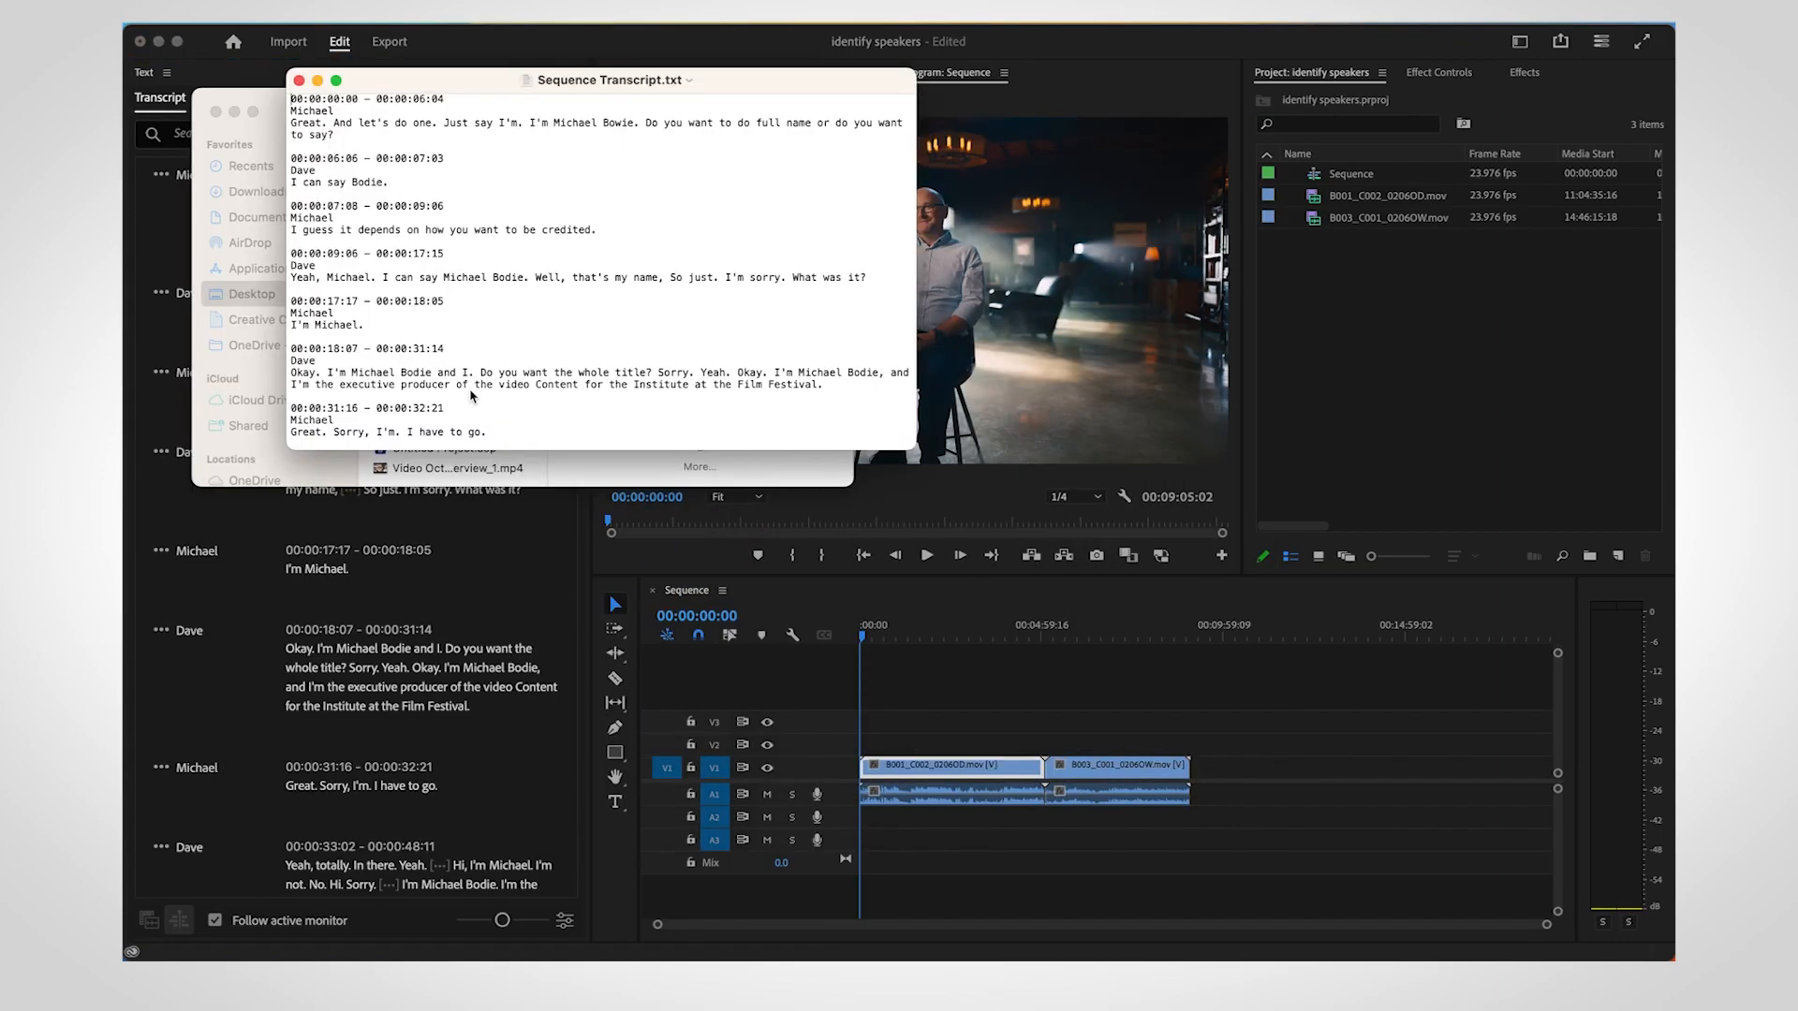